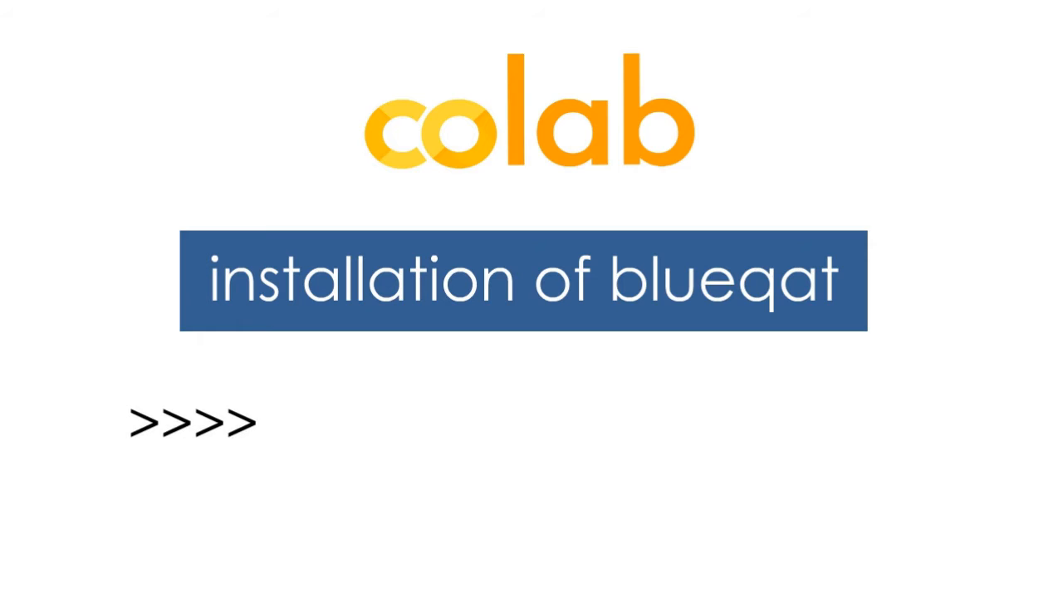
# Enter '!pip install blueqat' into the empty code cell of the Blueqat notebook
pyautogui.write('!pip install blueqat')
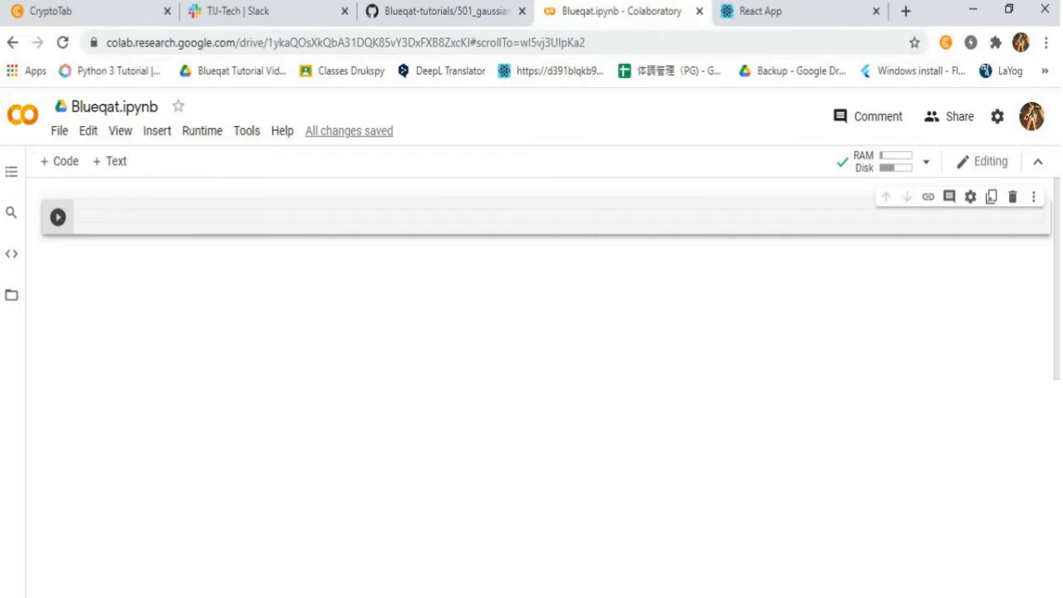
# Type '!pip install blueqat' and run the cell to install blueqat 0.4.1
pyautogui.write('!pip')
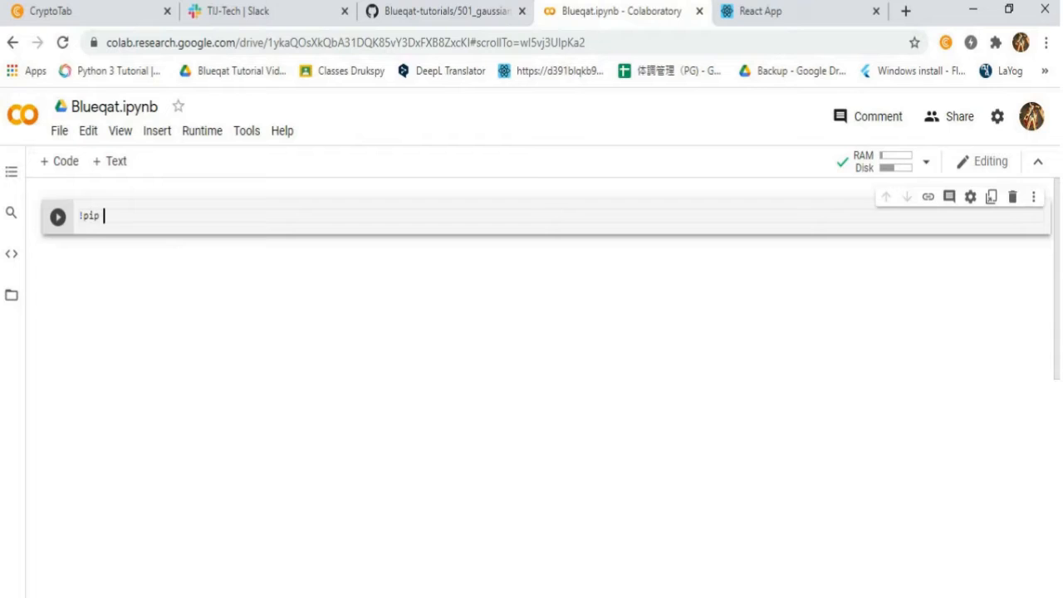
pyautogui.write('install')
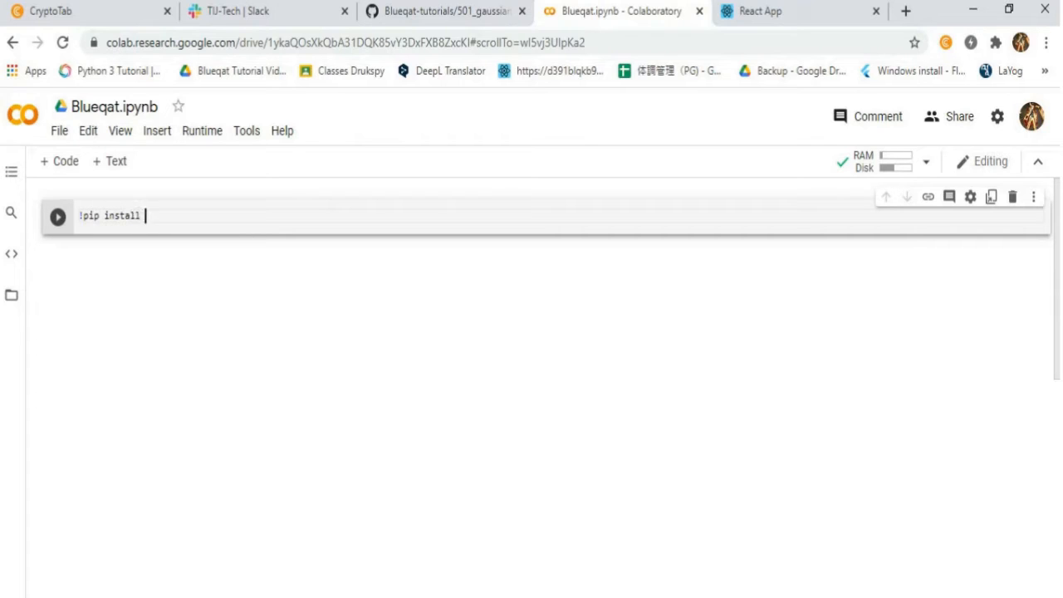
pyautogui.write('blueqat')
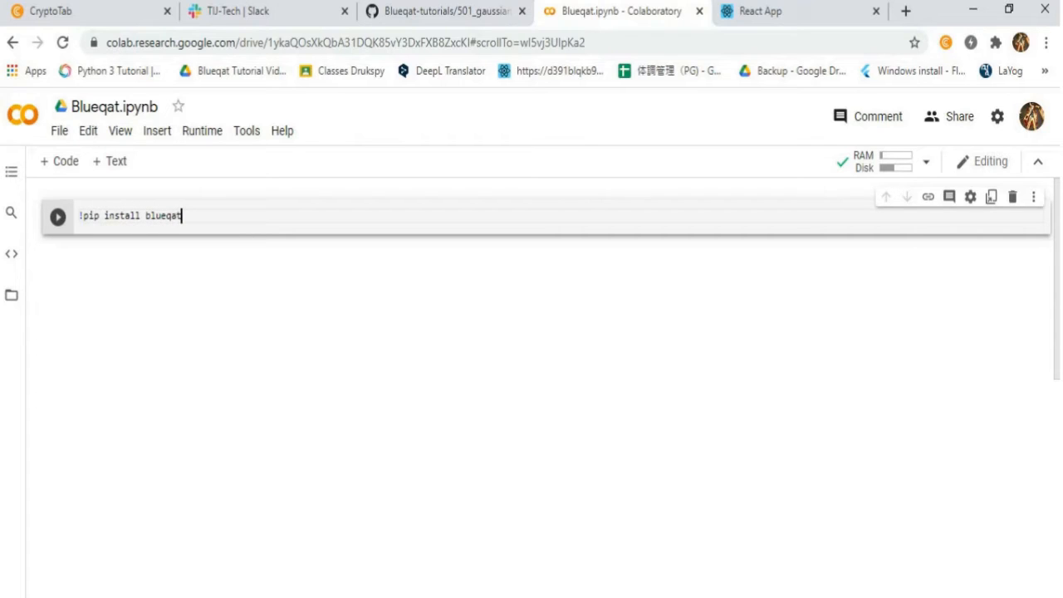
pyautogui.click(58, 216)
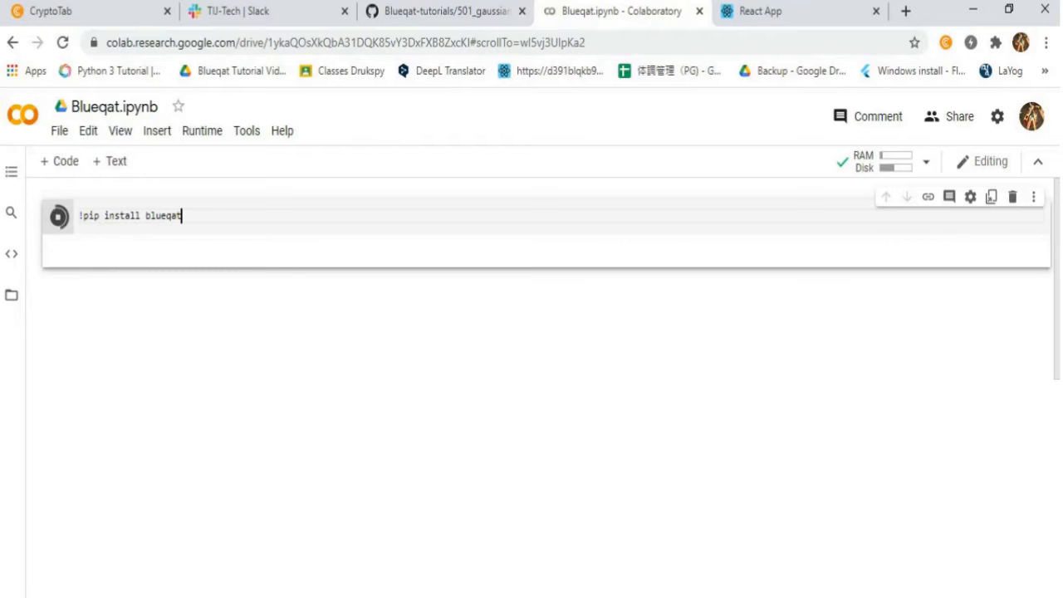
pyautogui.click(56, 215)
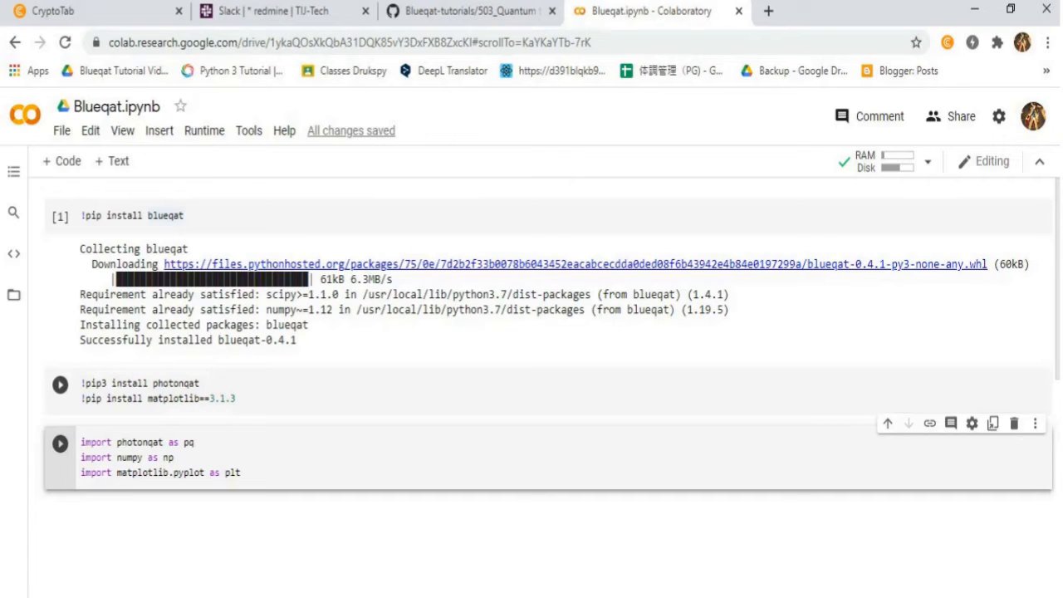
# Run the photonqat/matplotlib 3.1.3 install cell, then the photonqat, numpy, matplotlib import cell
pyautogui.click(59, 389)
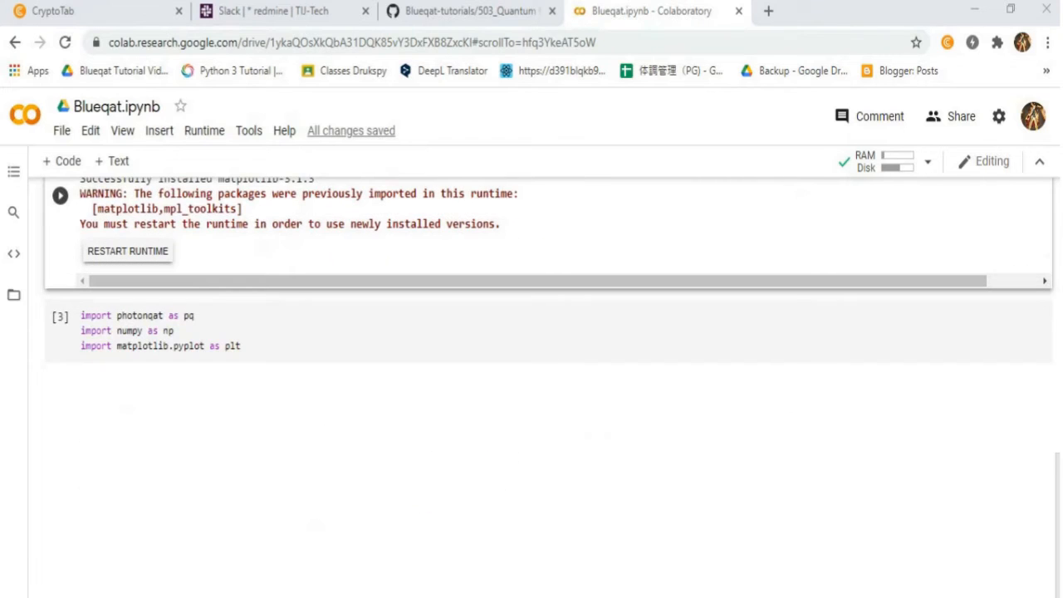
pyautogui.click(59, 318)
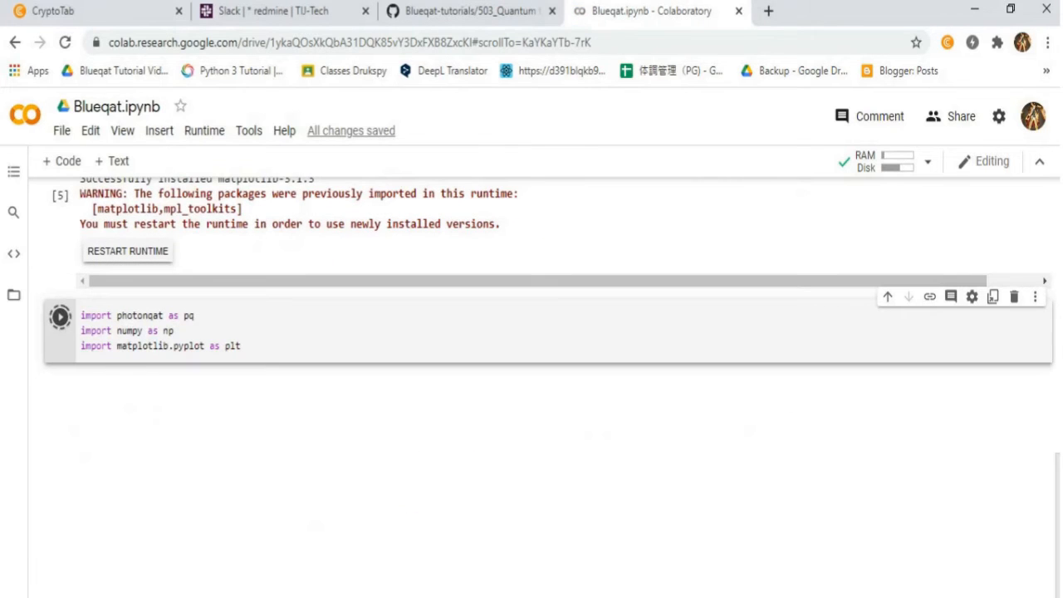
pyautogui.click(59, 315)
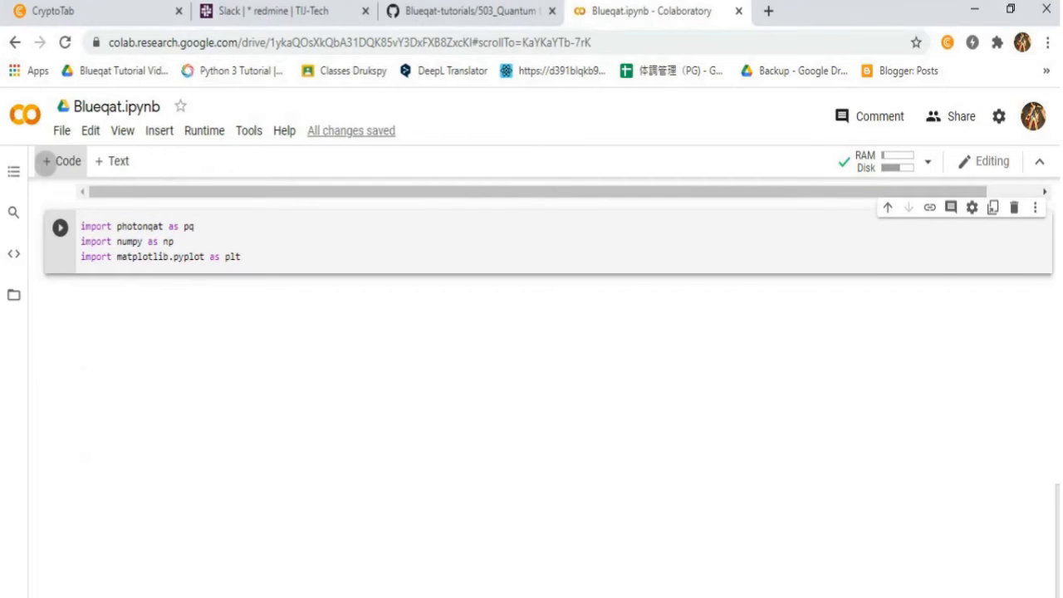
# Add a code cell below the imports for the Gaussian teleportation program
pyautogui.click(58, 226)
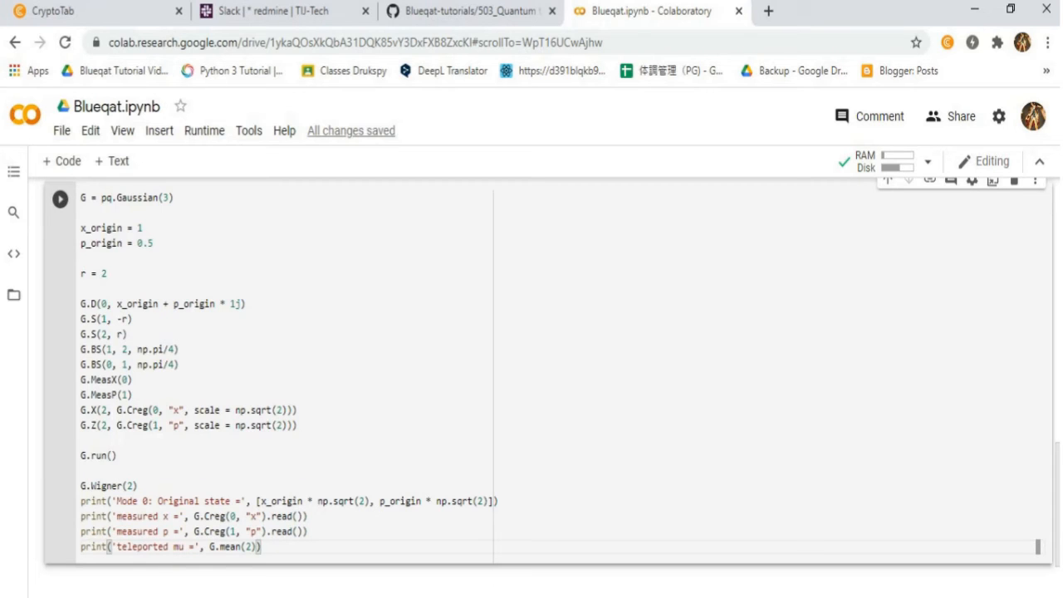
# Run the Gaussian teleportation cell, plotting the Wigner function with mean [1.5775, 0.7316]
pyautogui.scroll(-3)
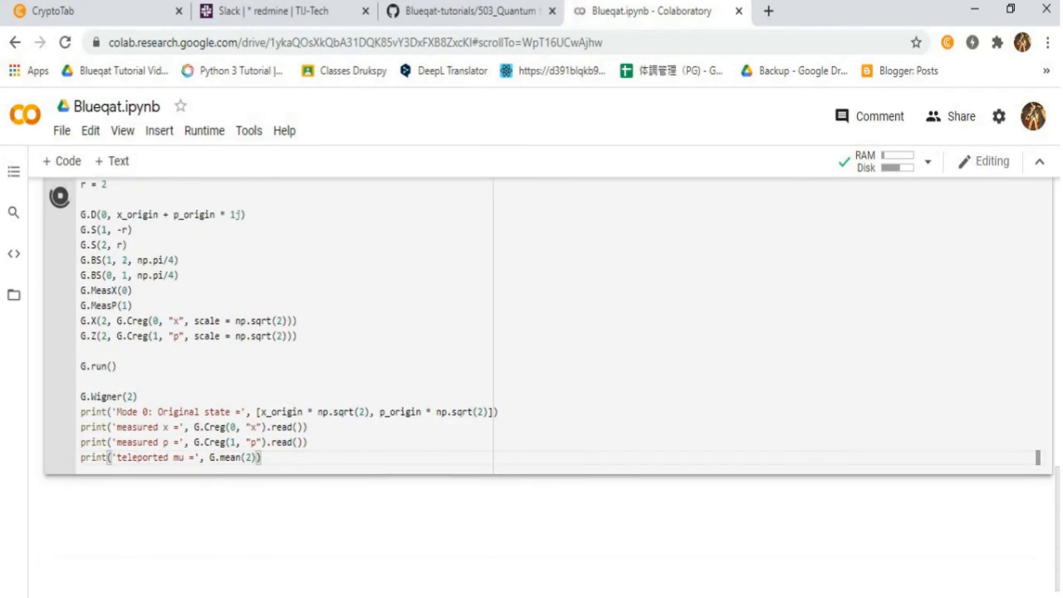
pyautogui.click(60, 196)
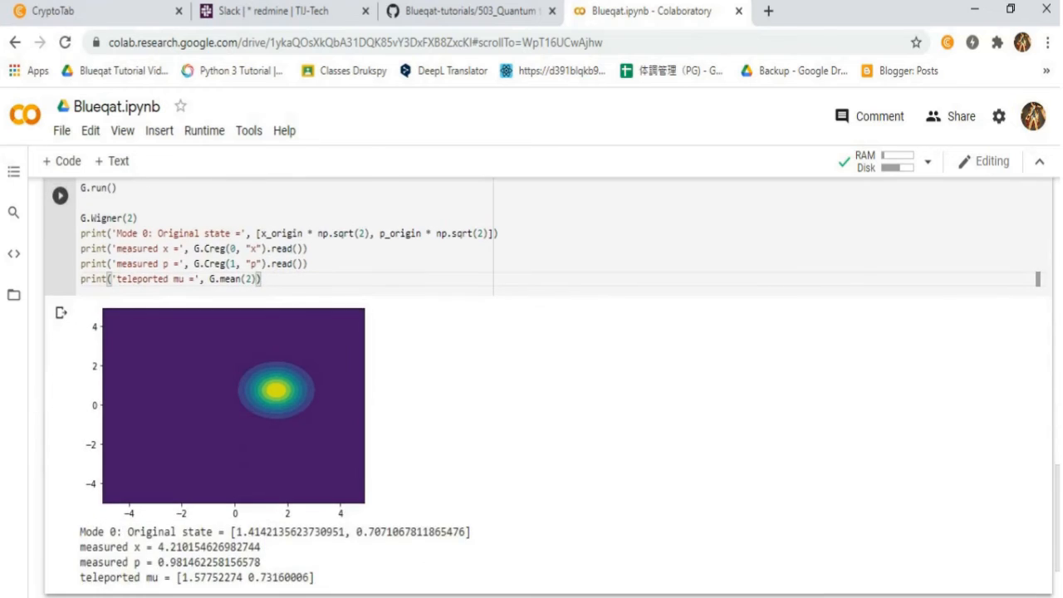
pyautogui.scroll(-3)
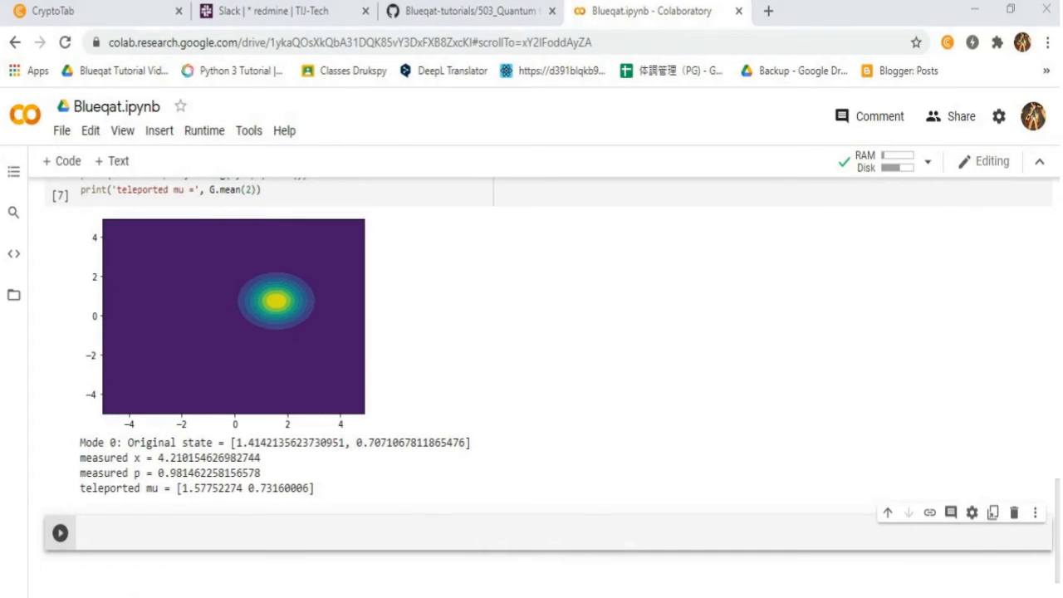
pyautogui.scroll(-3)
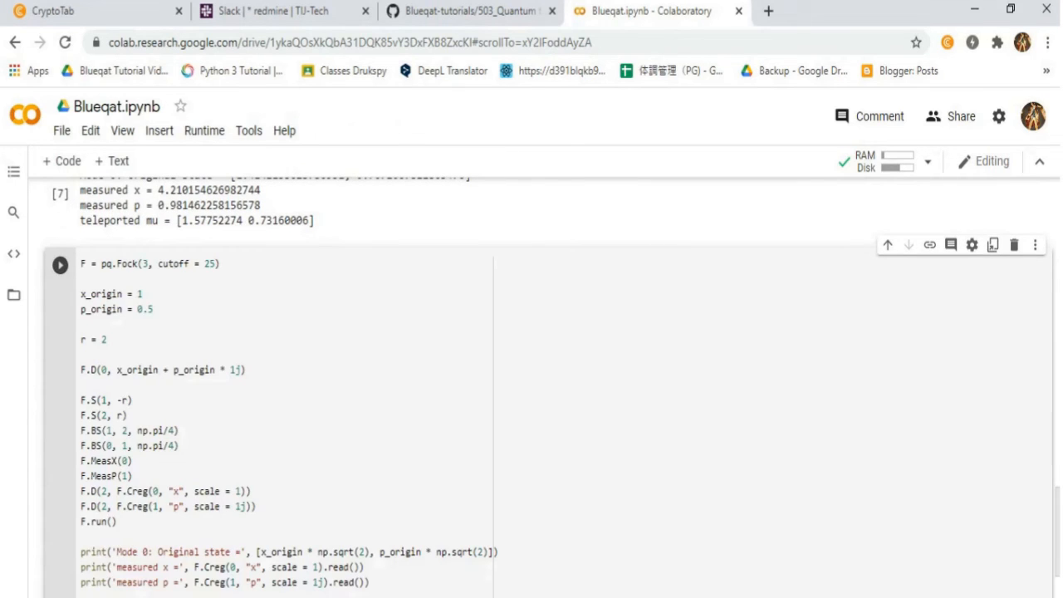
# Finish the Fock cell with print lines and 'W, x, p = F.Wigner(2)'
pyautogui.scroll(-3)
pyautogui.write('W, x, p = F.Wigner(2)')
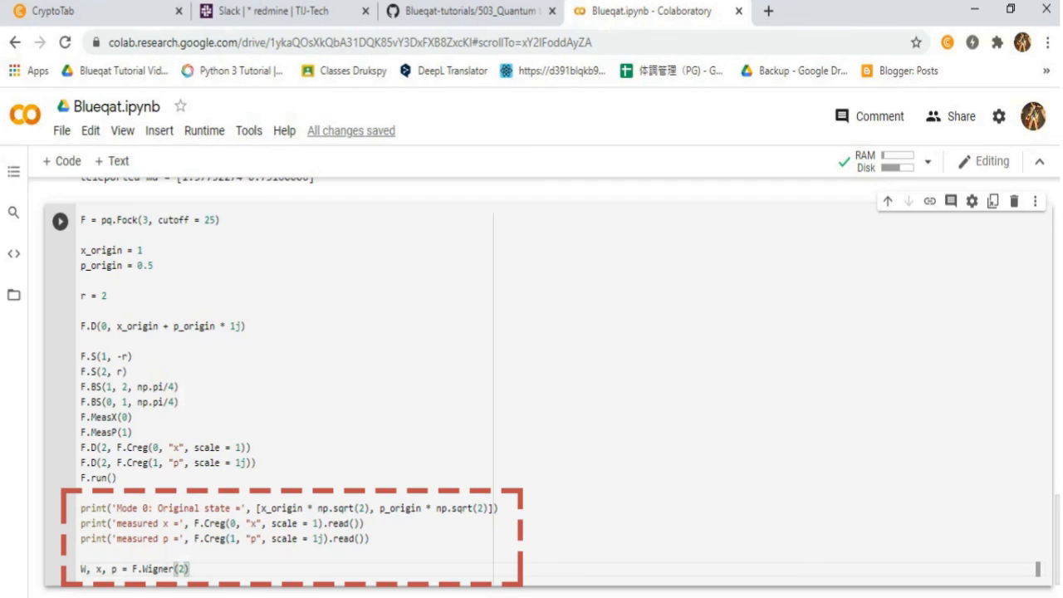
# Run the Fock teleportation cell, showing x ≈ 3.635, p ≈ 2.185j and mode 2's Wigner plot
pyautogui.click(59, 221)
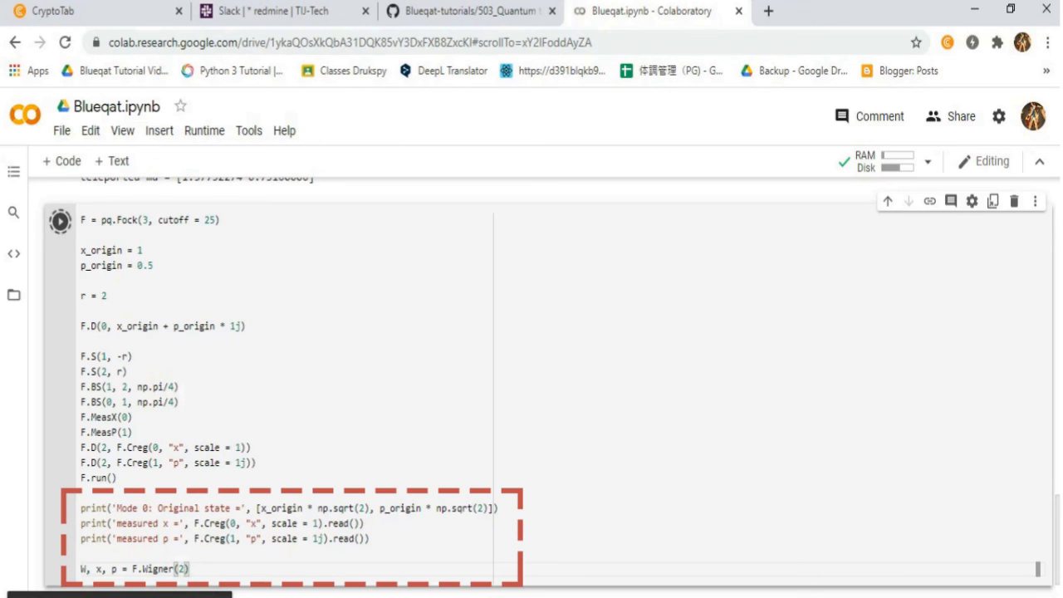
pyautogui.scroll(-3)
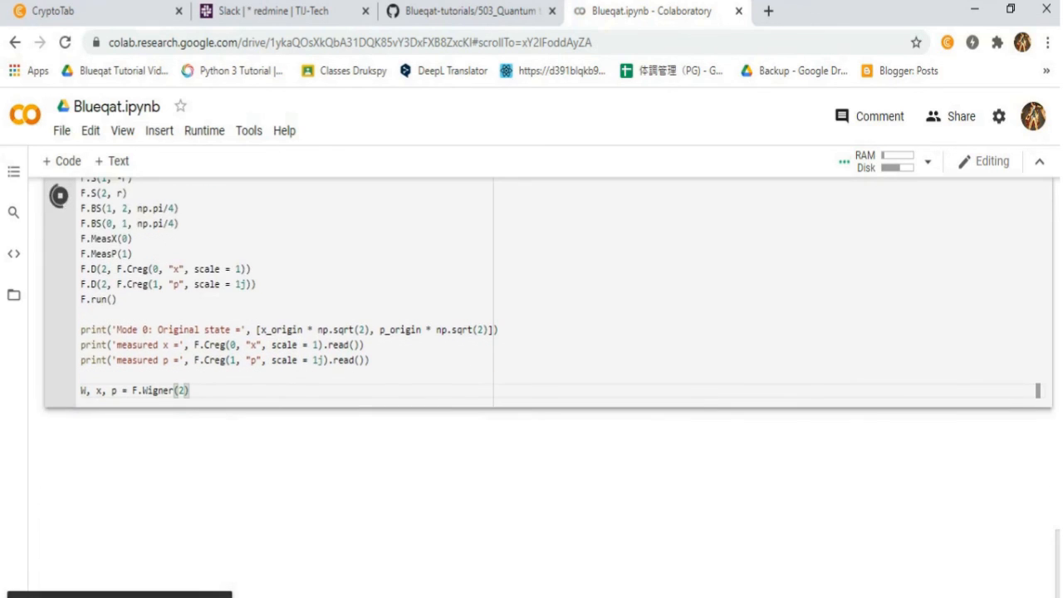
pyautogui.scroll(-3)
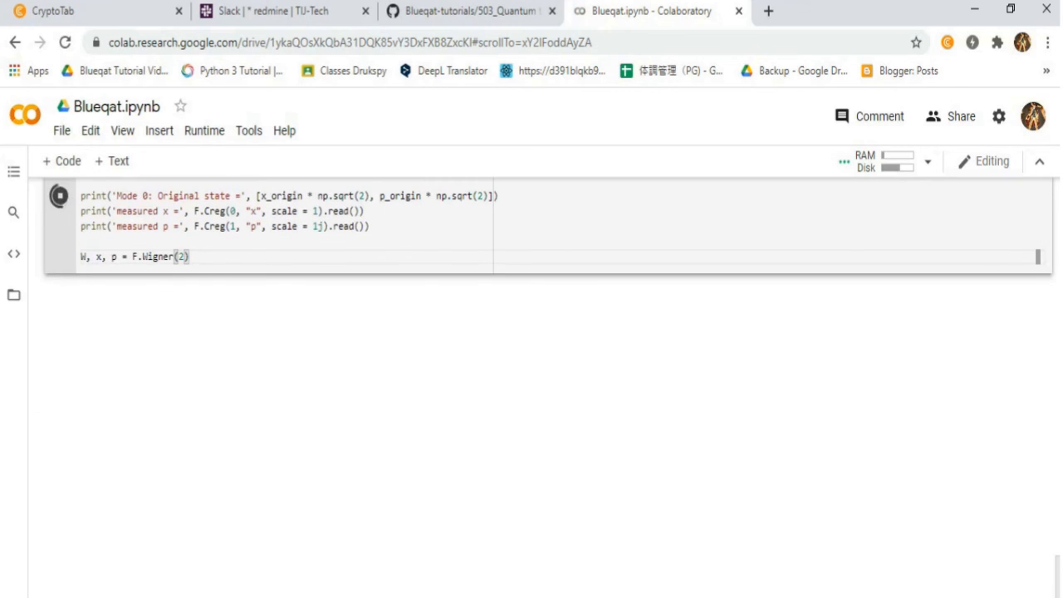
pyautogui.click(59, 196)
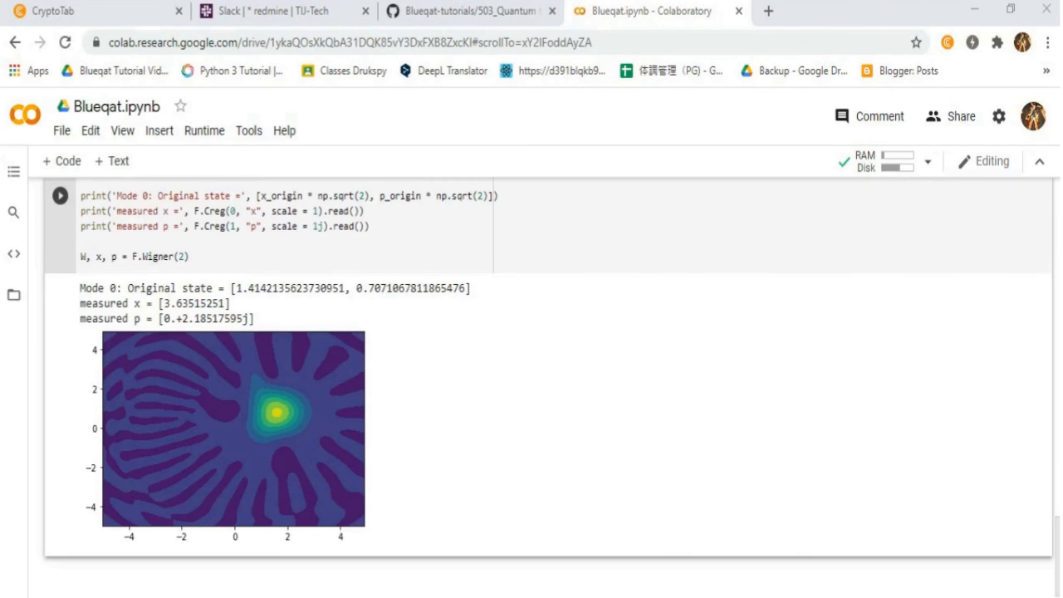